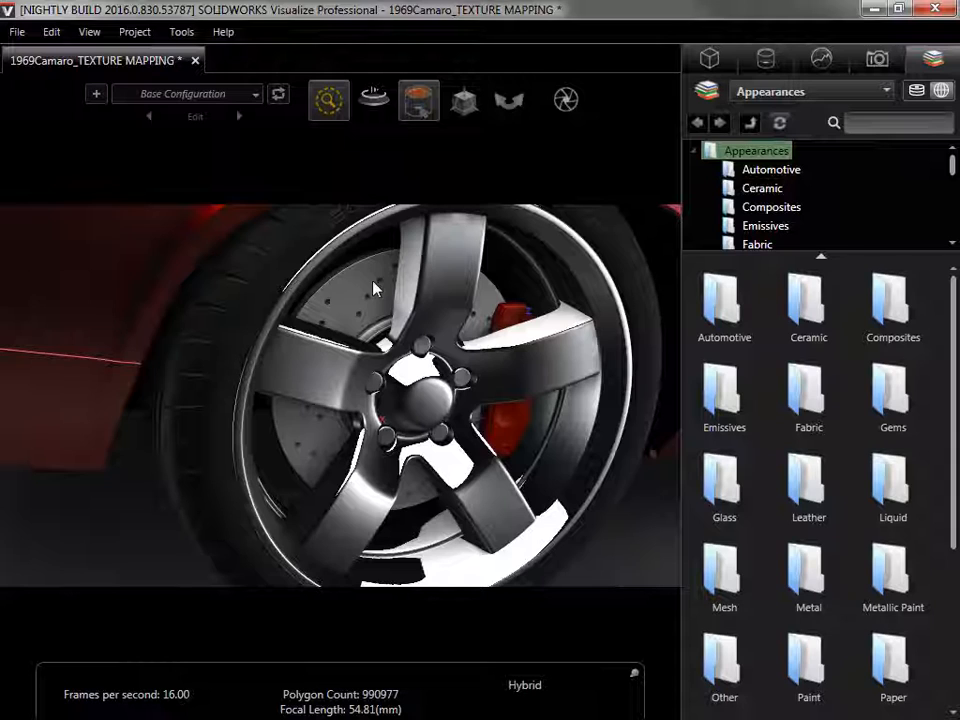
mouse_move(418, 100)
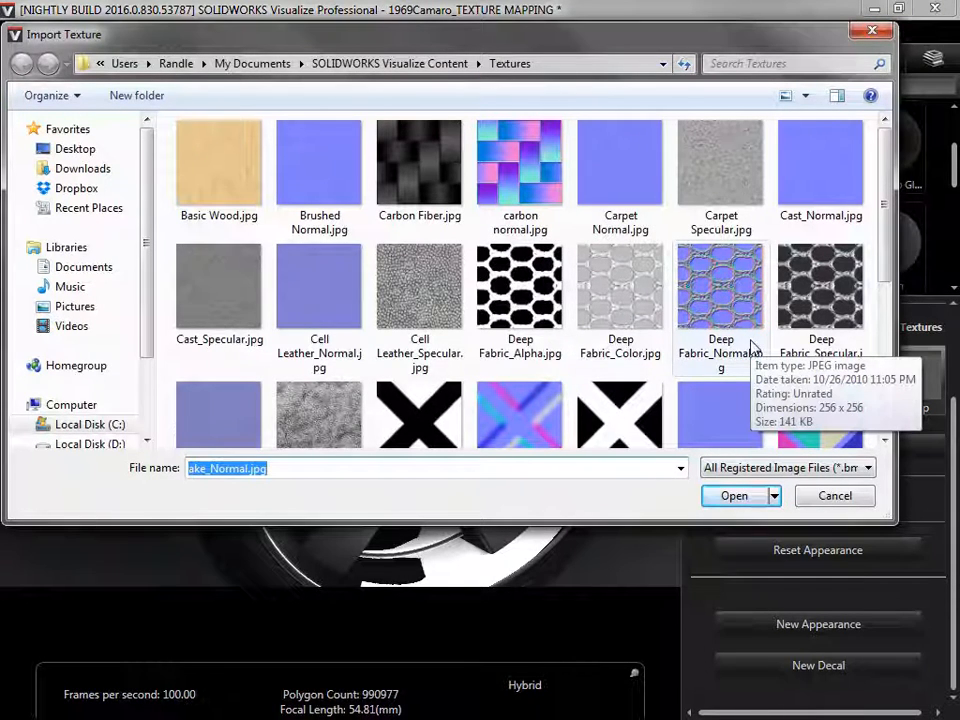
Load Used Brake_Normal.jpg as the brake rotor's bump texture.
scroll(down, 3)
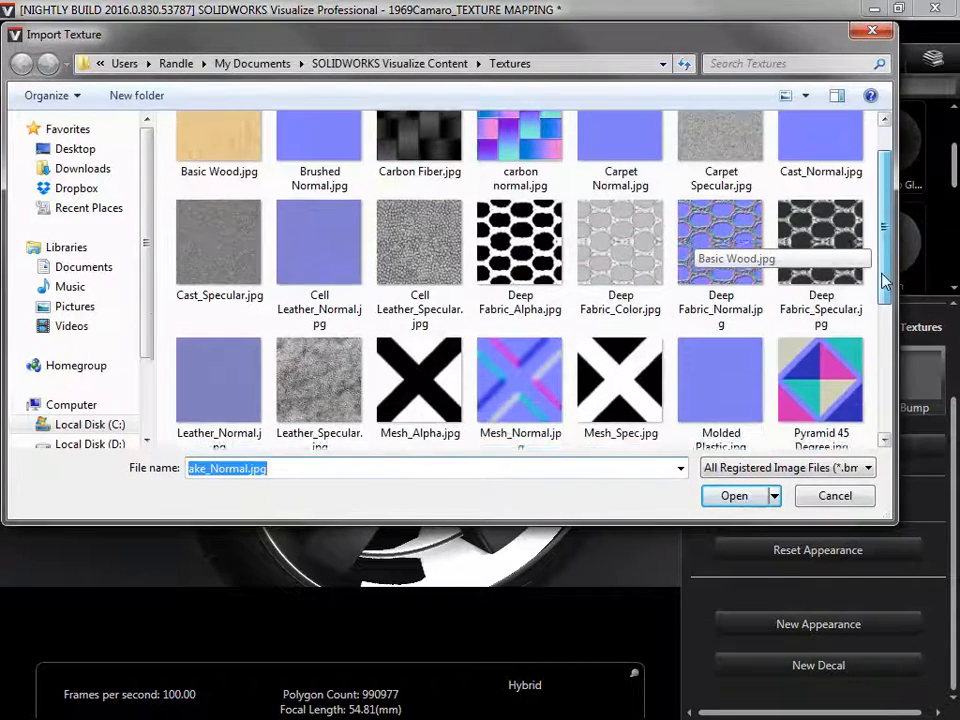
scroll(down, 3)
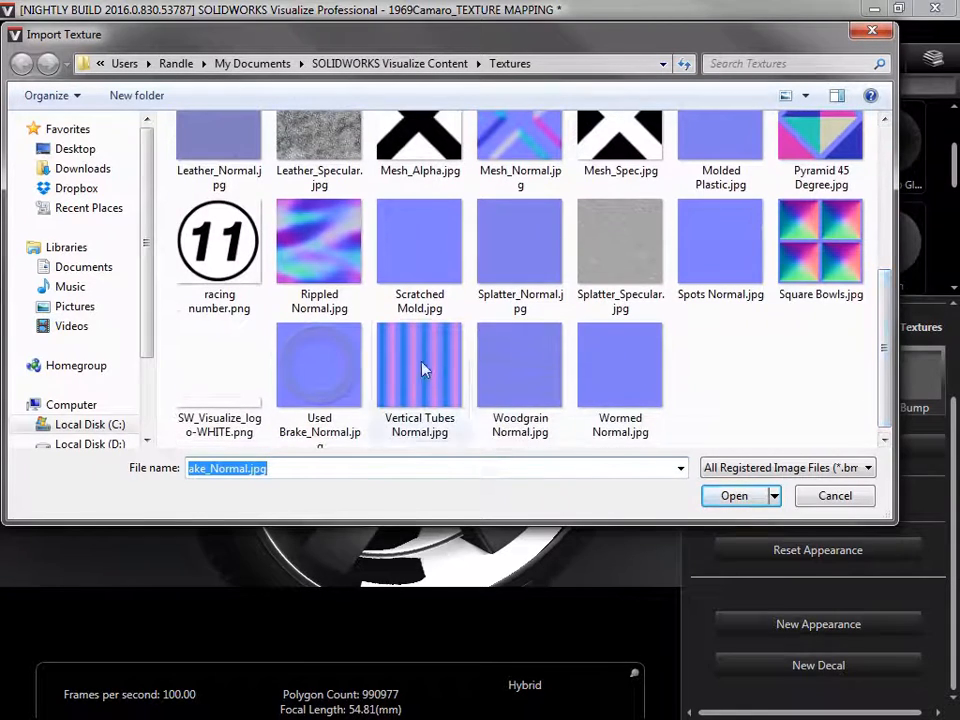
click(320, 360)
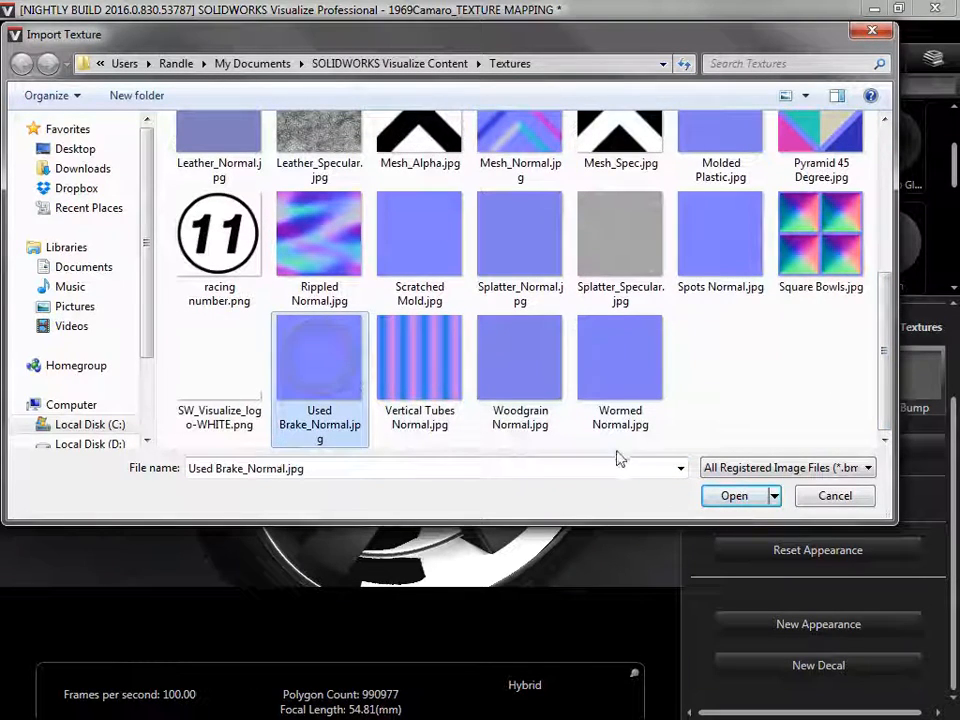
click(732, 496)
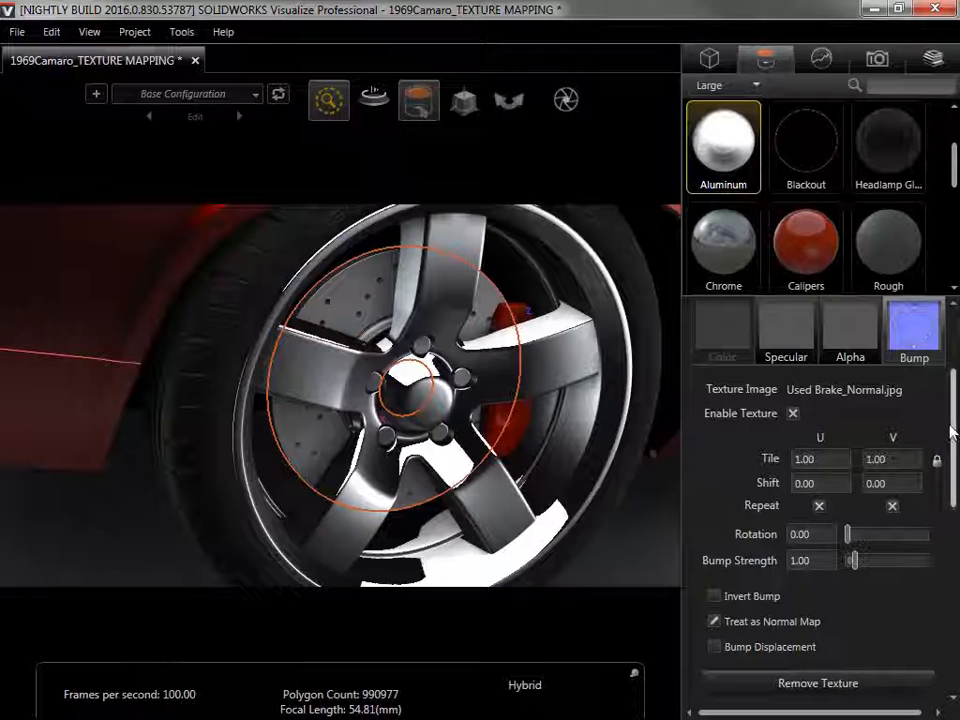
Set the rotor texture's mapping mode to Planar and start manipulating its placement.
scroll(down, 3)
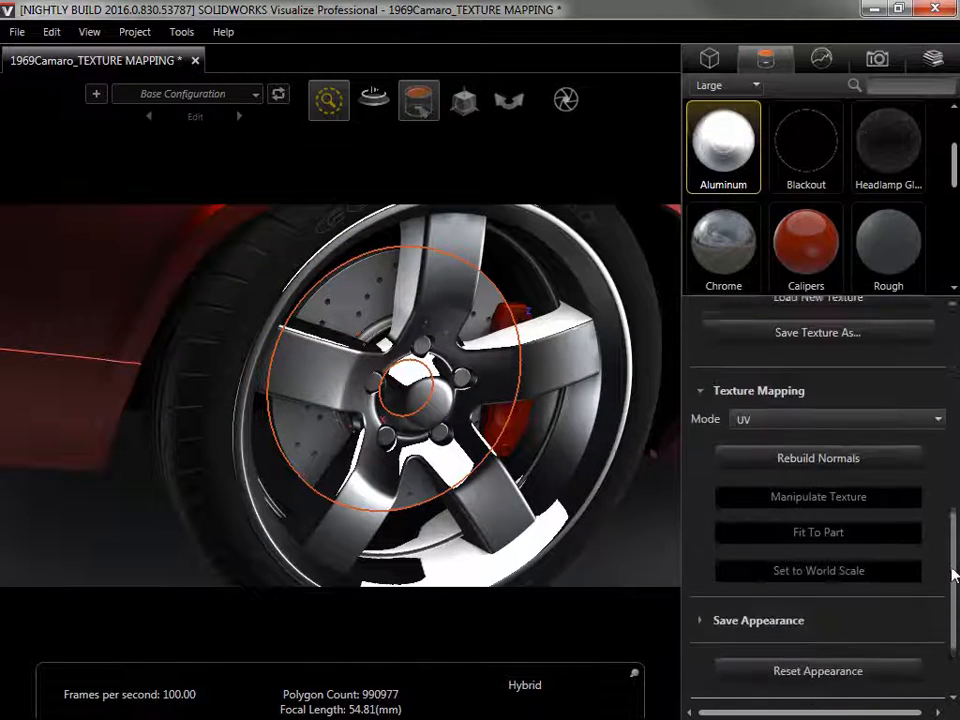
scroll(up, 3)
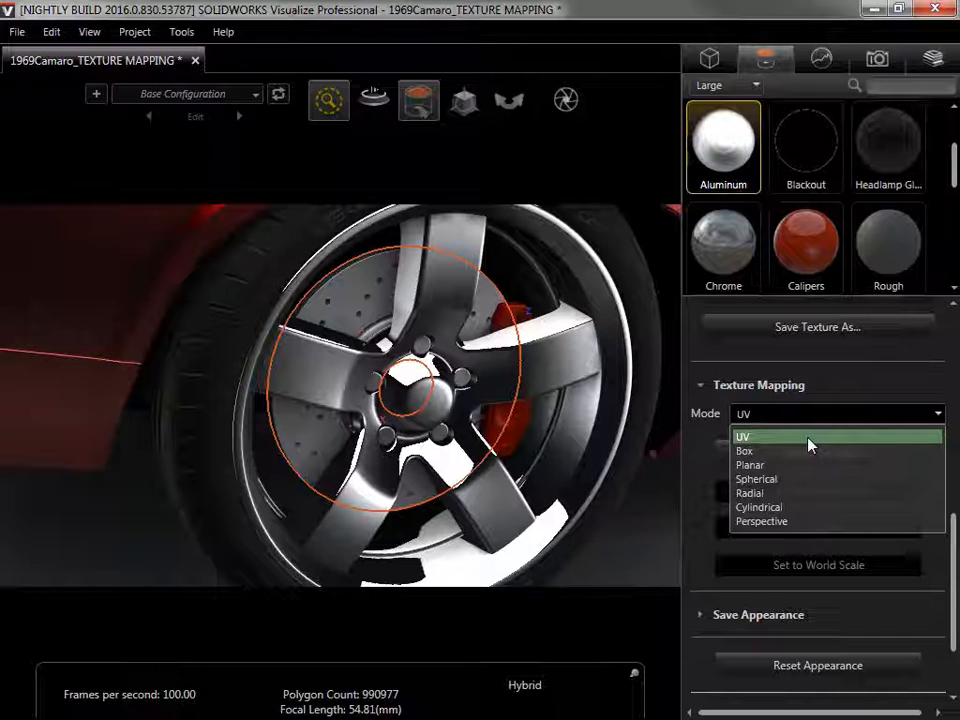
mouse_move(810, 456)
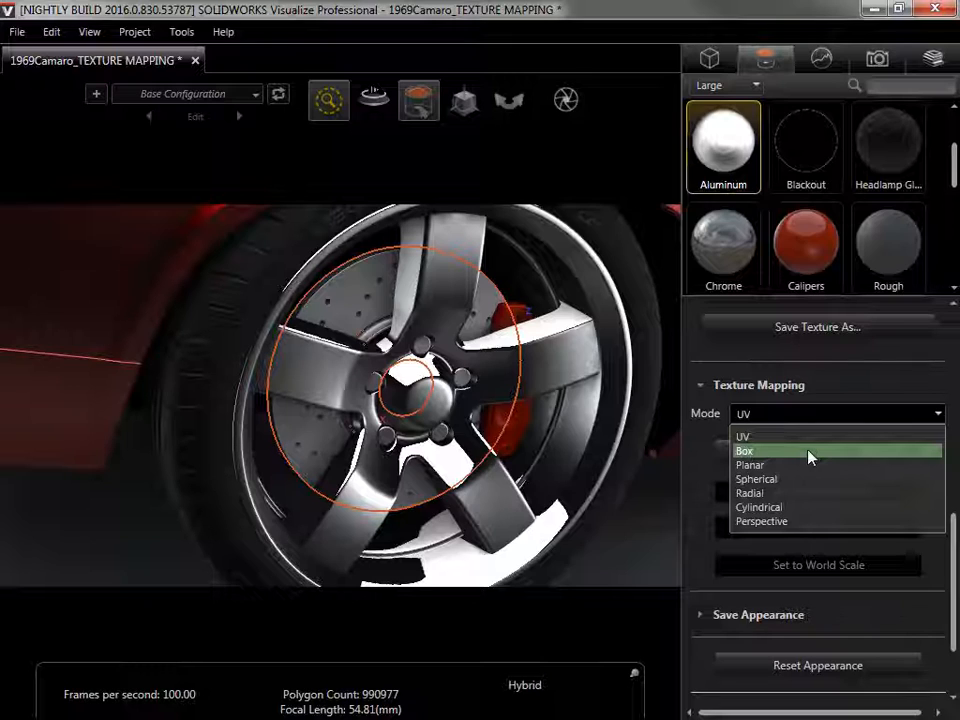
mouse_move(810, 464)
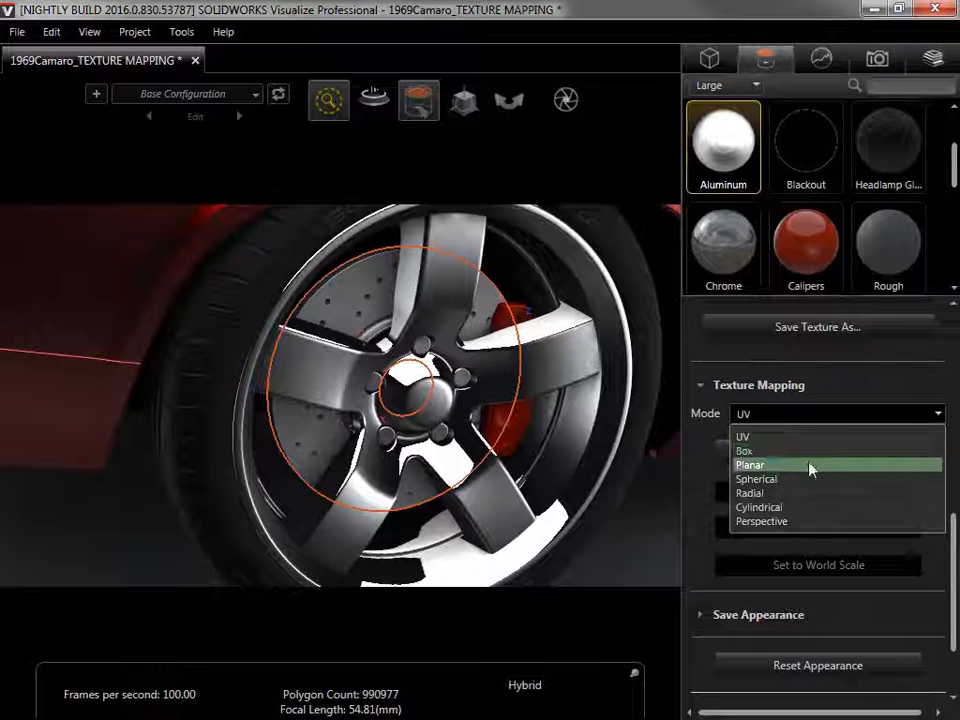
click(750, 464)
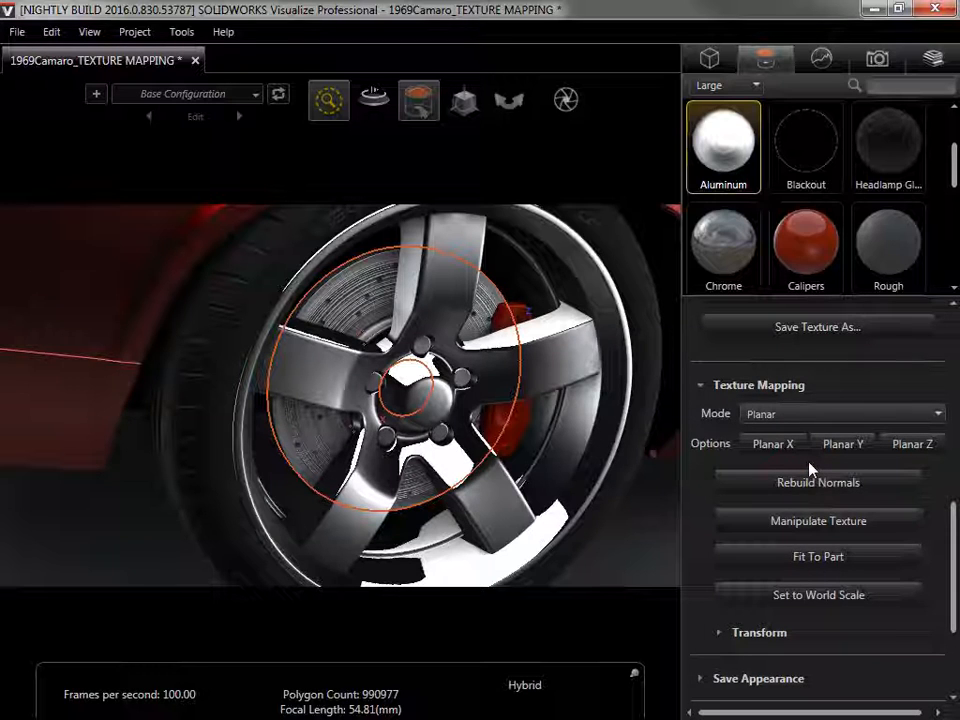
click(818, 520)
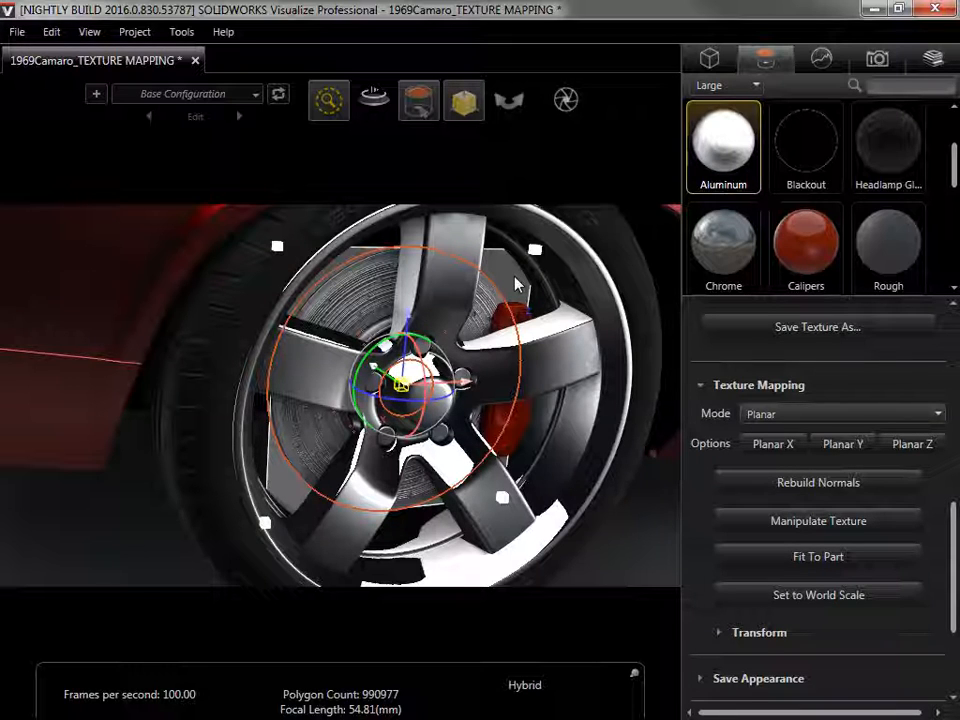
Drag the rotor's texture projection across the wheel toward the lower left.
drag(400, 384, 440, 380)
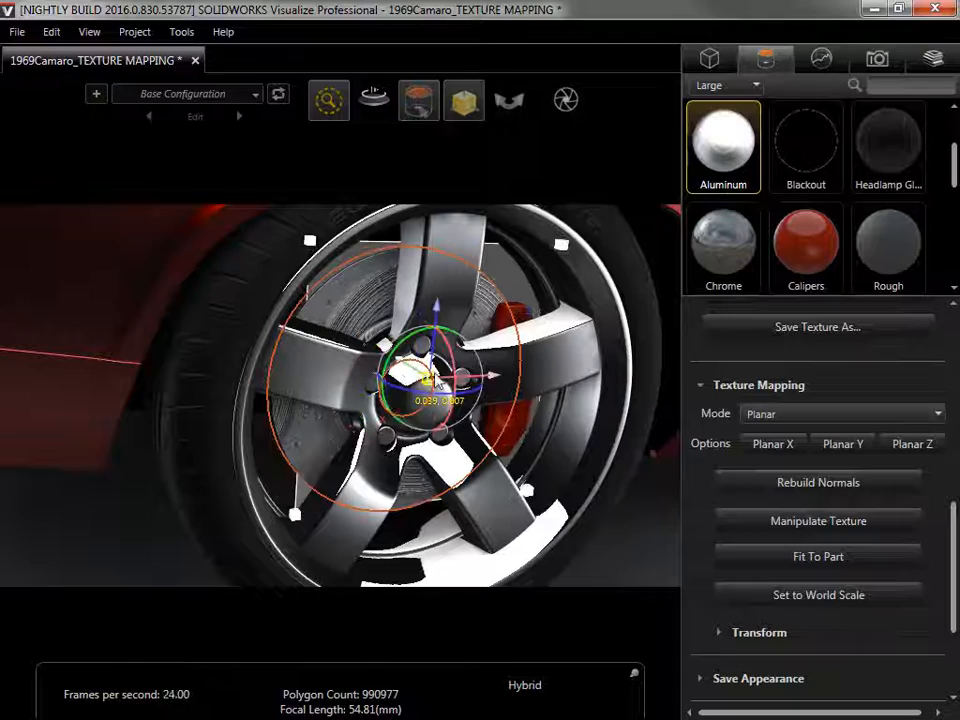
drag(440, 380, 320, 320)
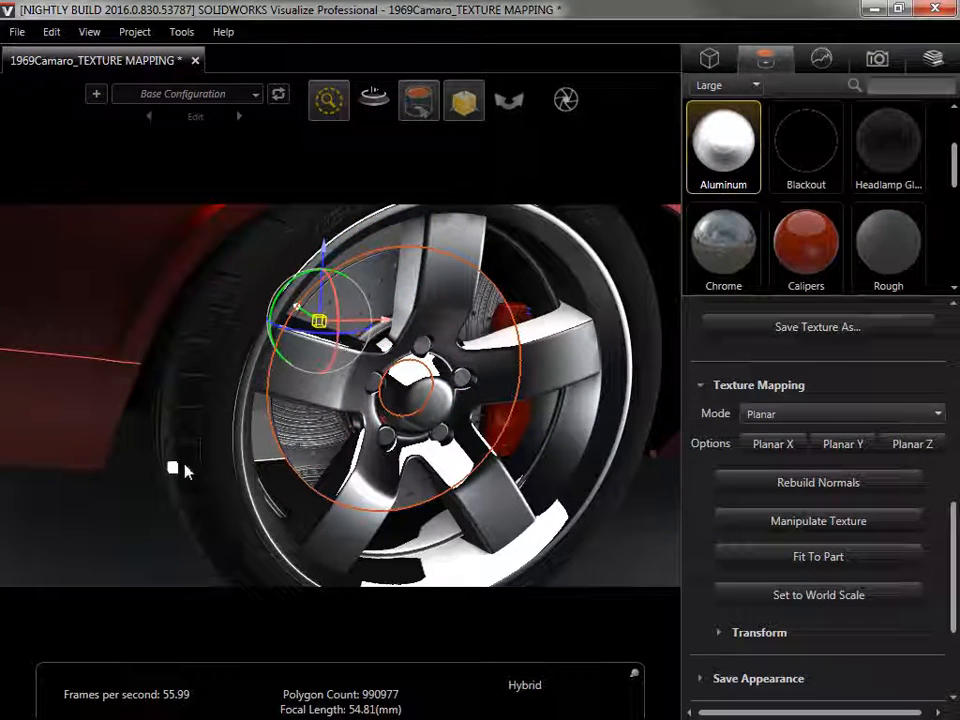
drag(318, 320, 64, 572)
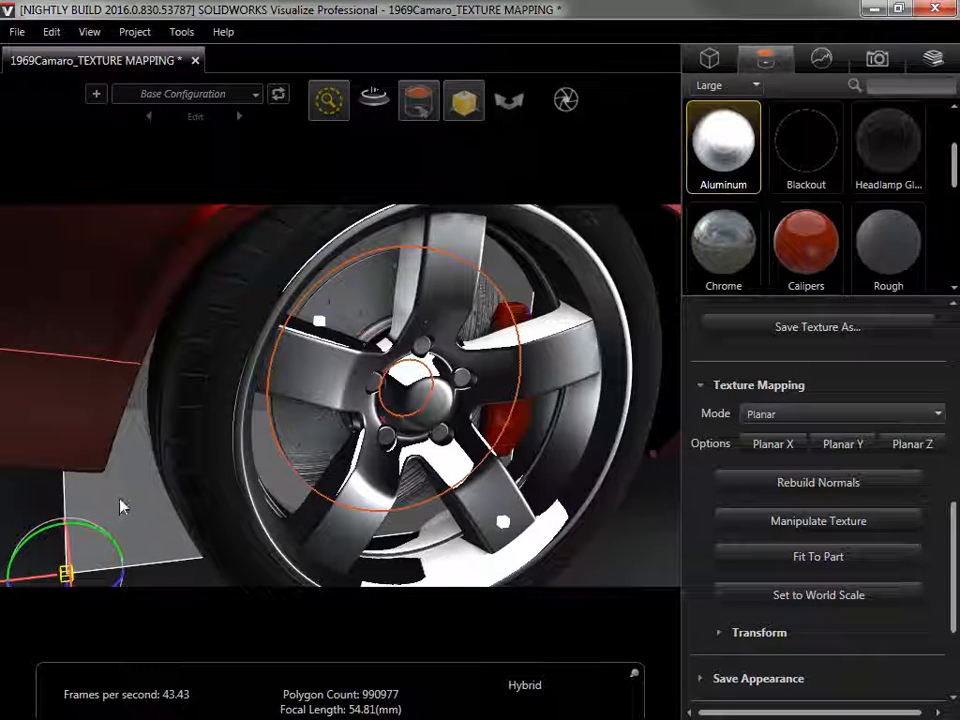
mouse_move(530, 468)
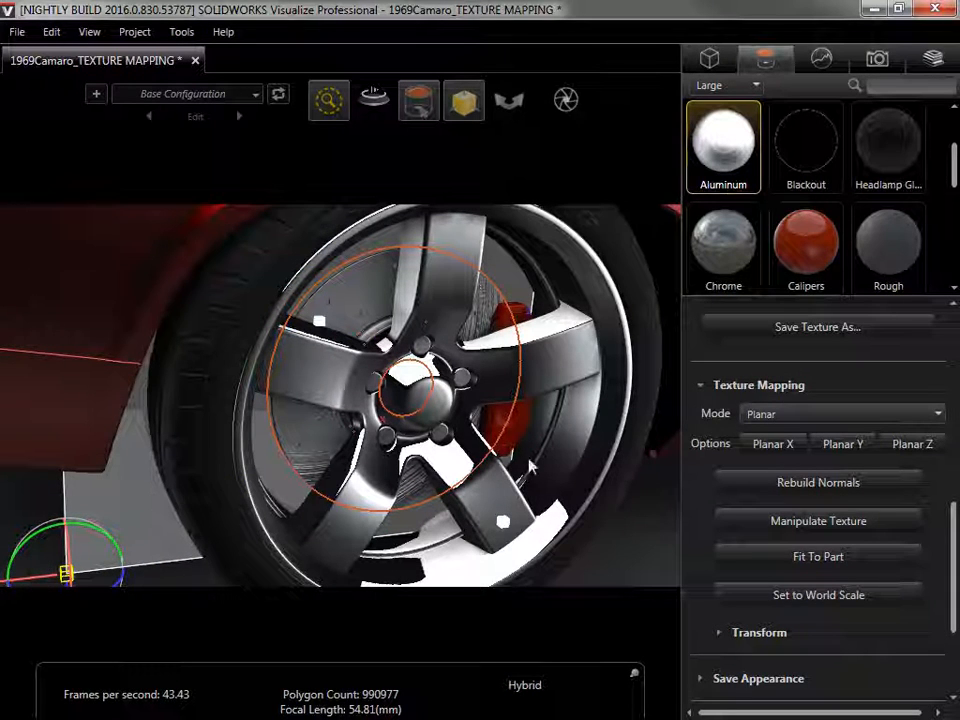
Try Box mapping, return to Planar, and re-center the projection over the rotor.
click(840, 412)
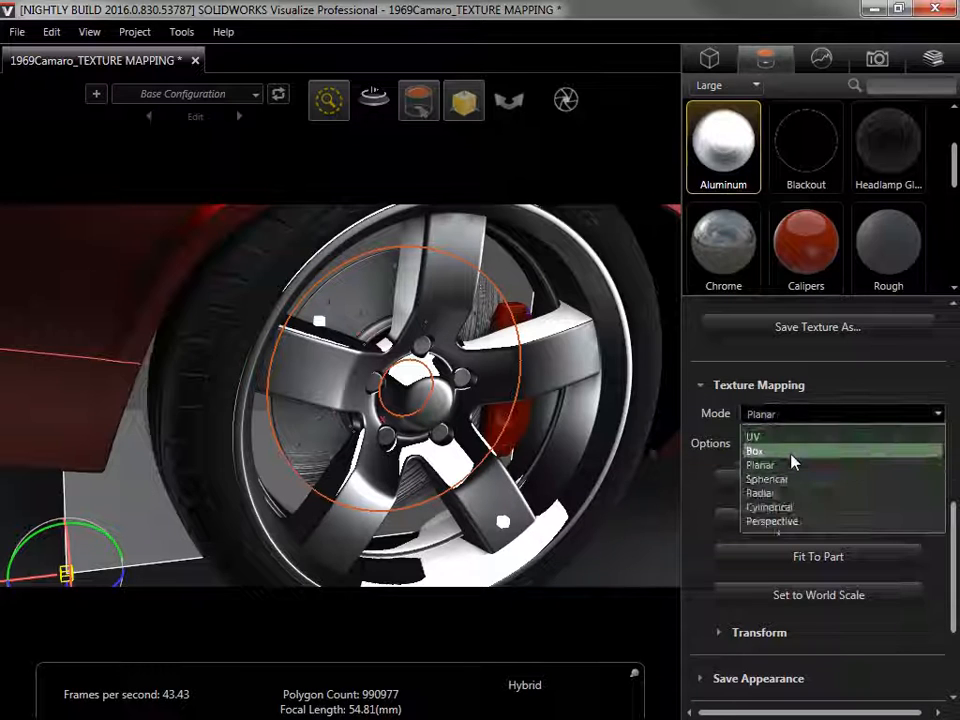
click(756, 452)
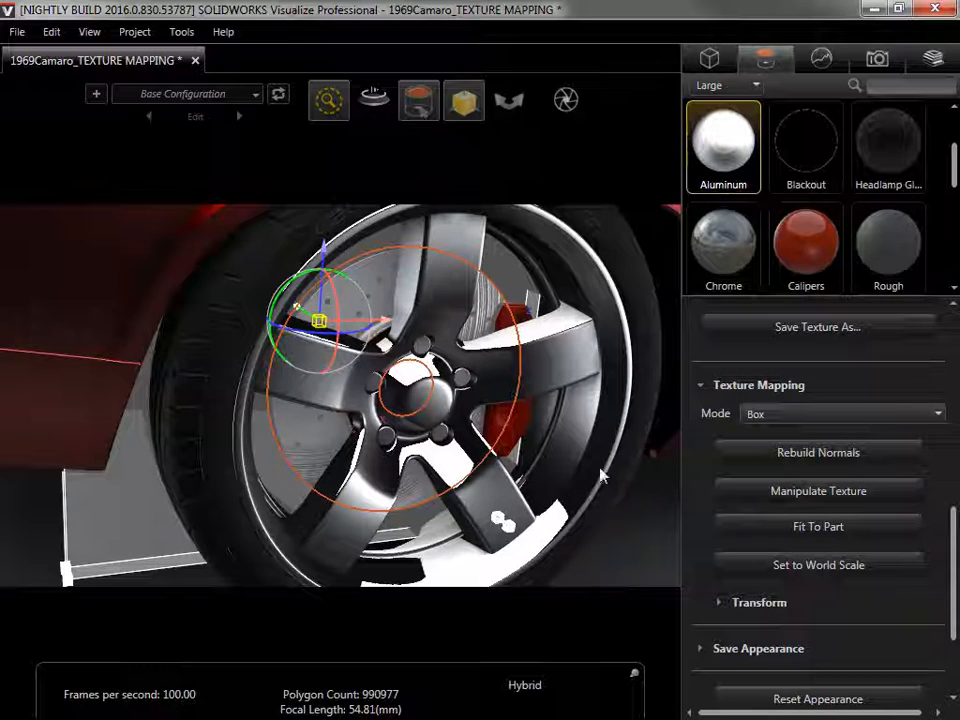
click(840, 412)
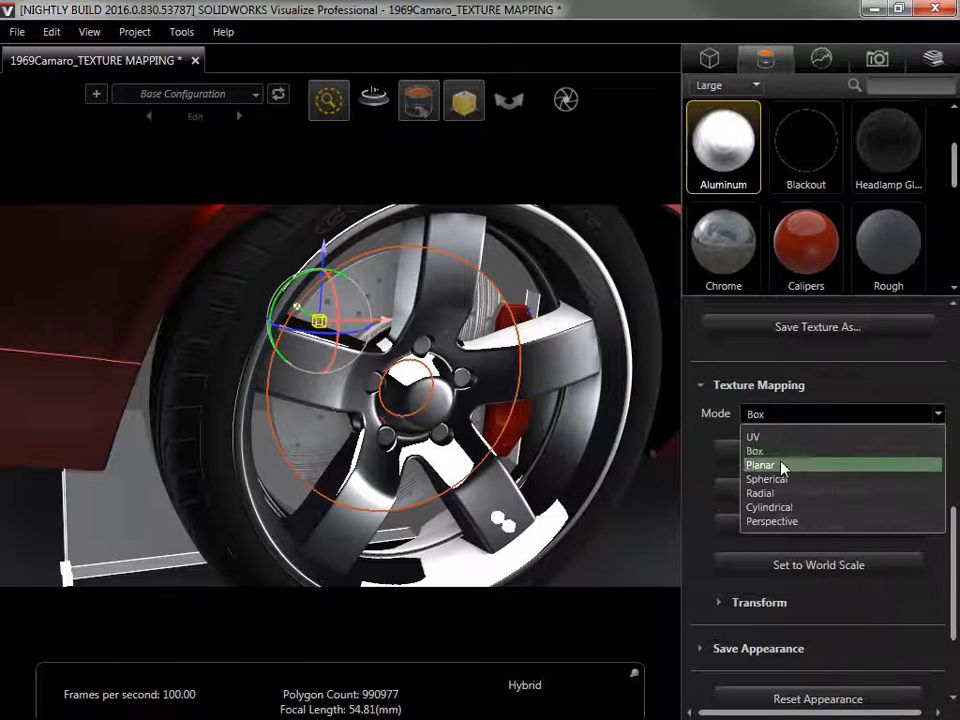
click(760, 464)
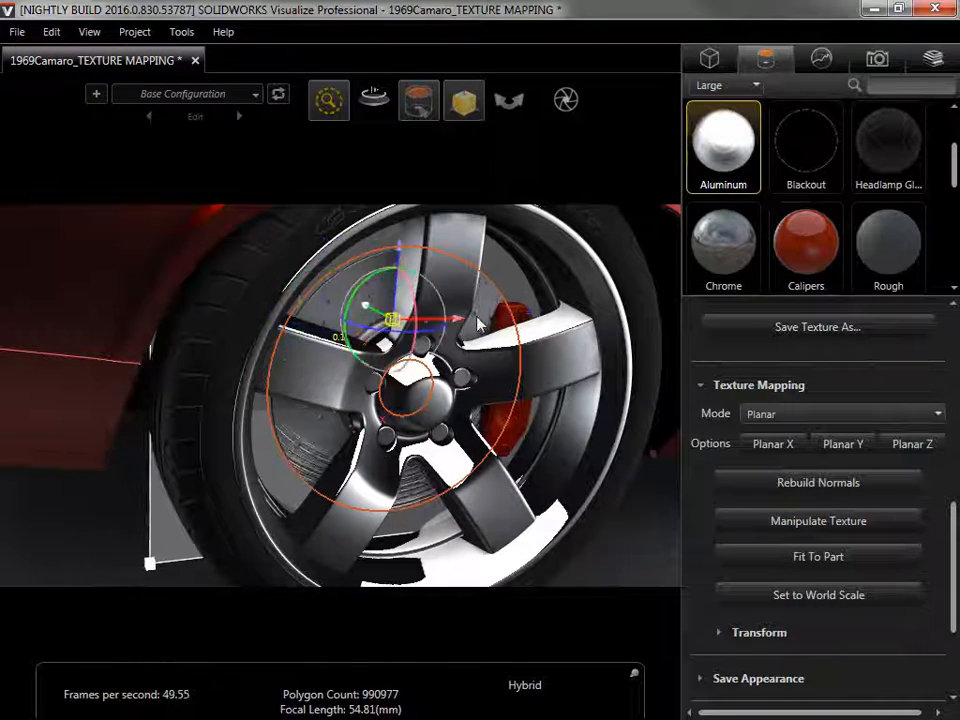
drag(390, 318, 636, 316)
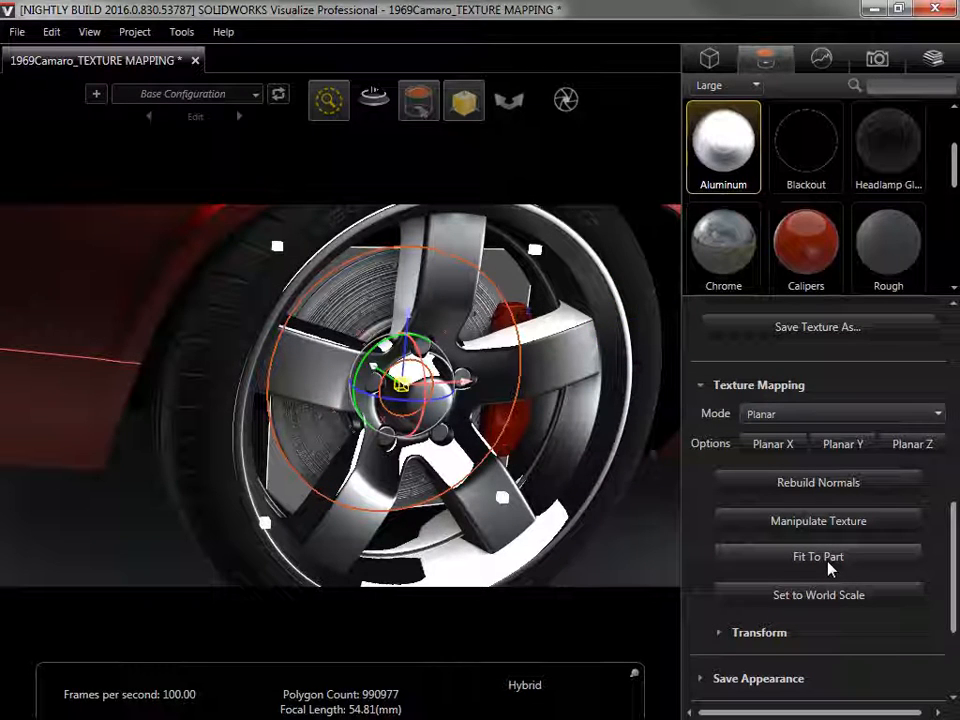
mouse_move(888, 556)
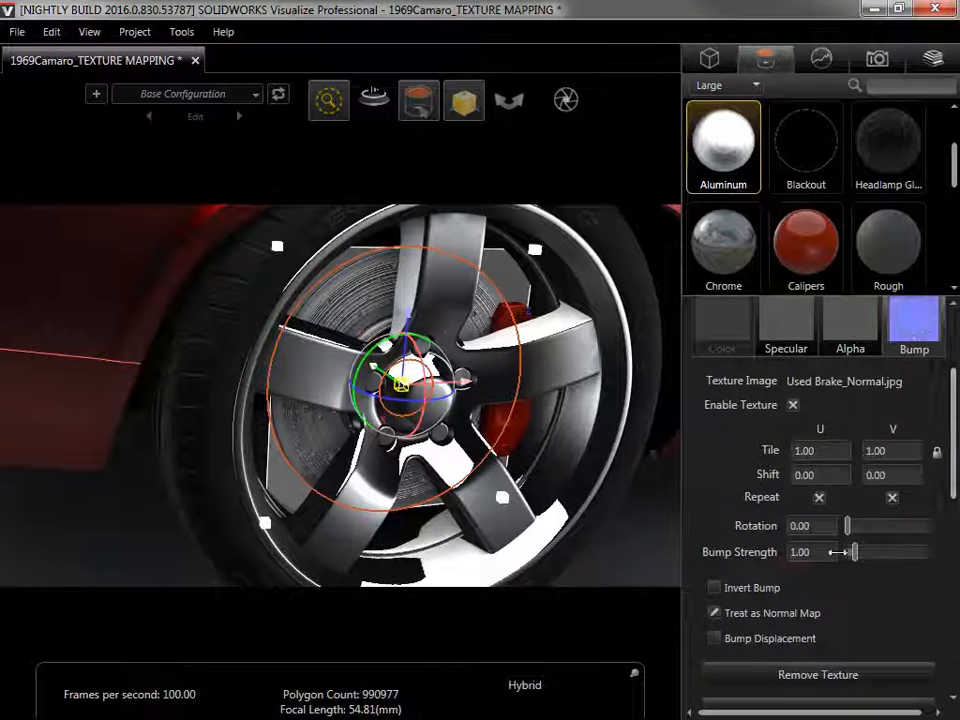
Raise the rotor's bump strength to about 1.75.
drag(848, 552, 862, 552)
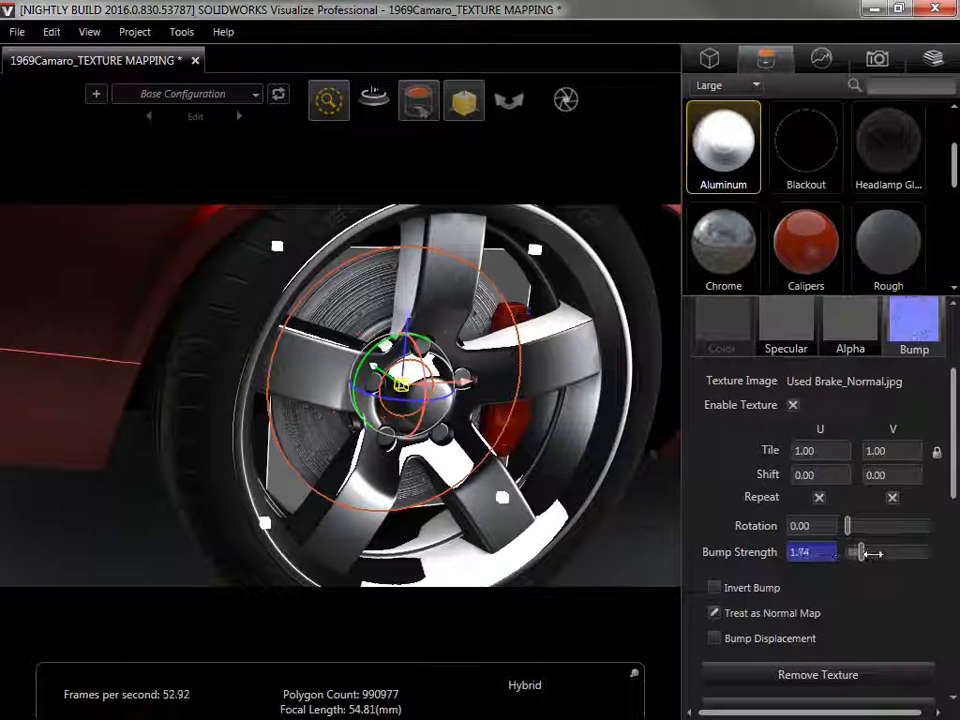
drag(862, 552, 856, 552)
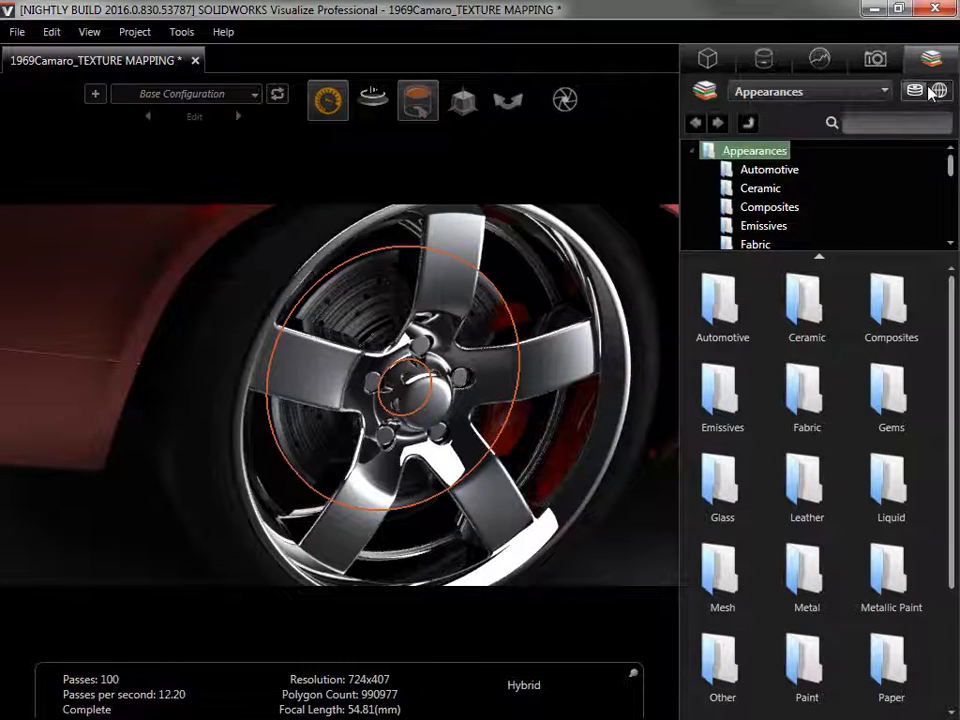
mouse_move(808, 570)
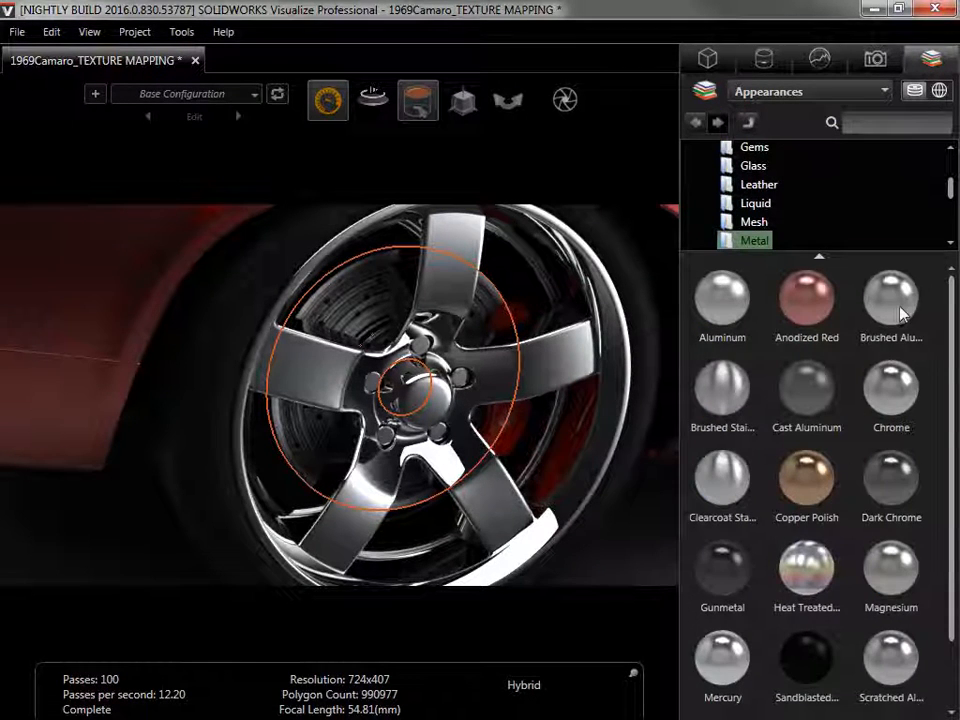
Drag the Brushed Aluminum metal appearance onto the wheel rim.
drag(890, 300, 560, 380)
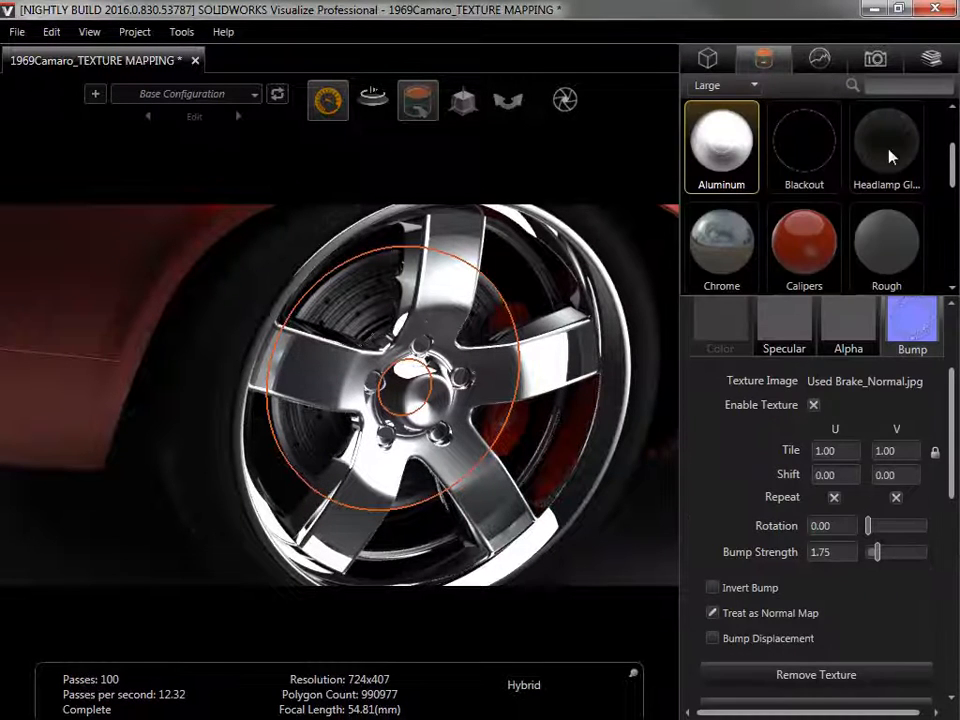
Set the rim's Brushed Aluminum roughness to about 20.
scroll(down, 3)
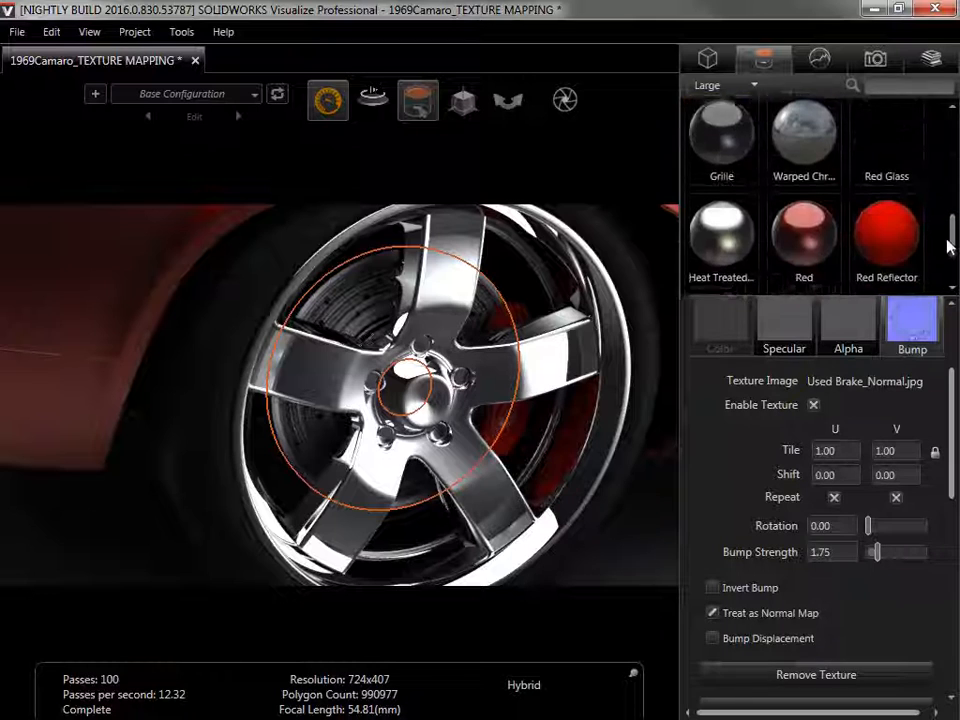
scroll(down, 3)
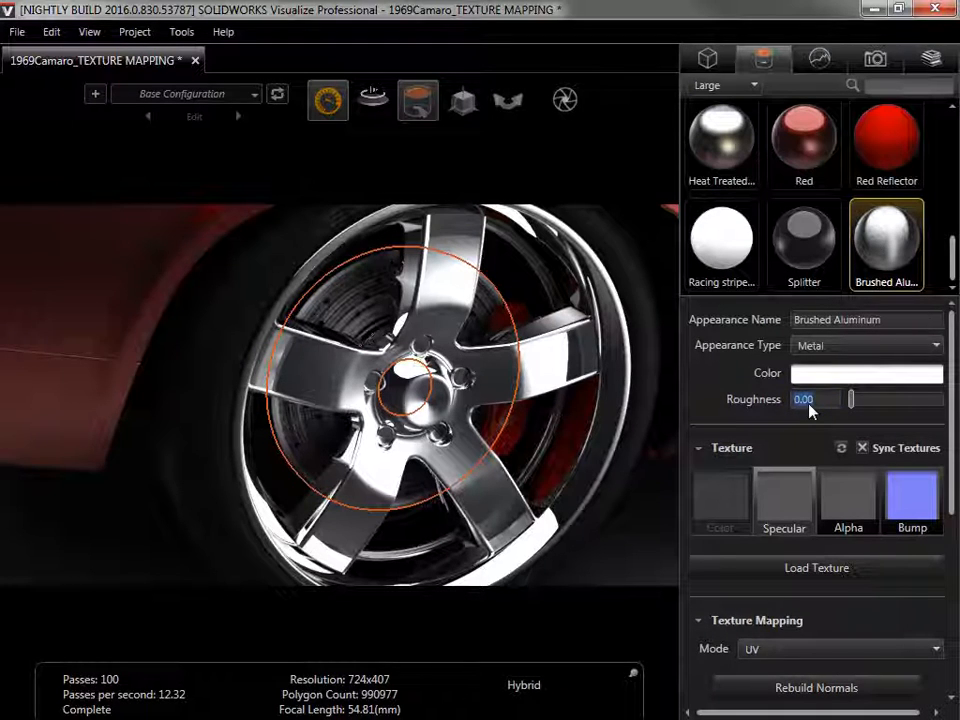
drag(852, 400, 862, 400)
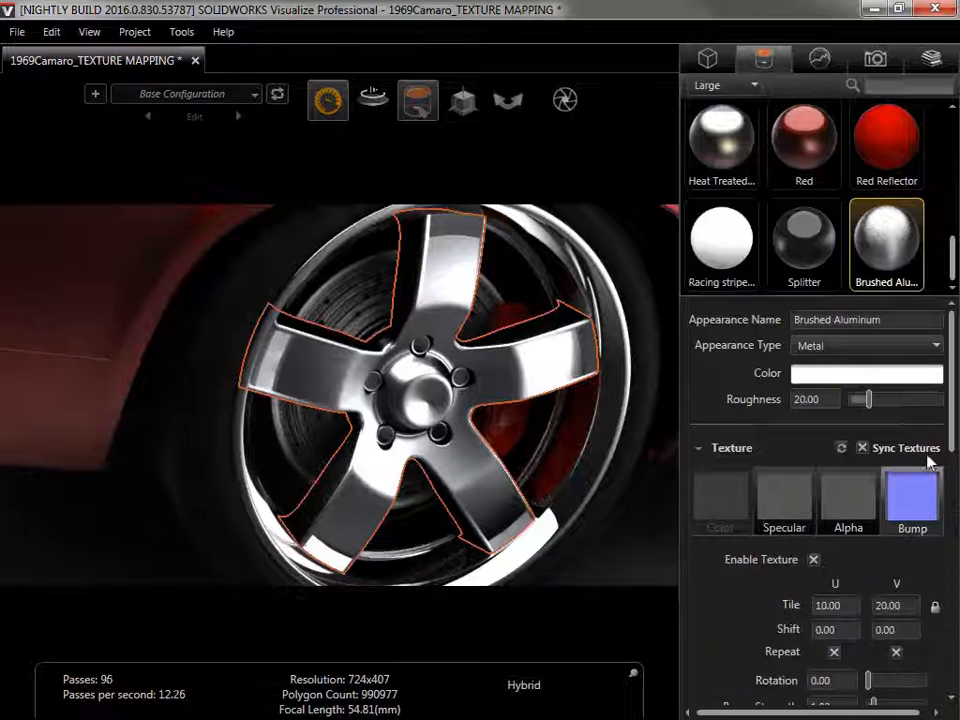
scroll(down, 3)
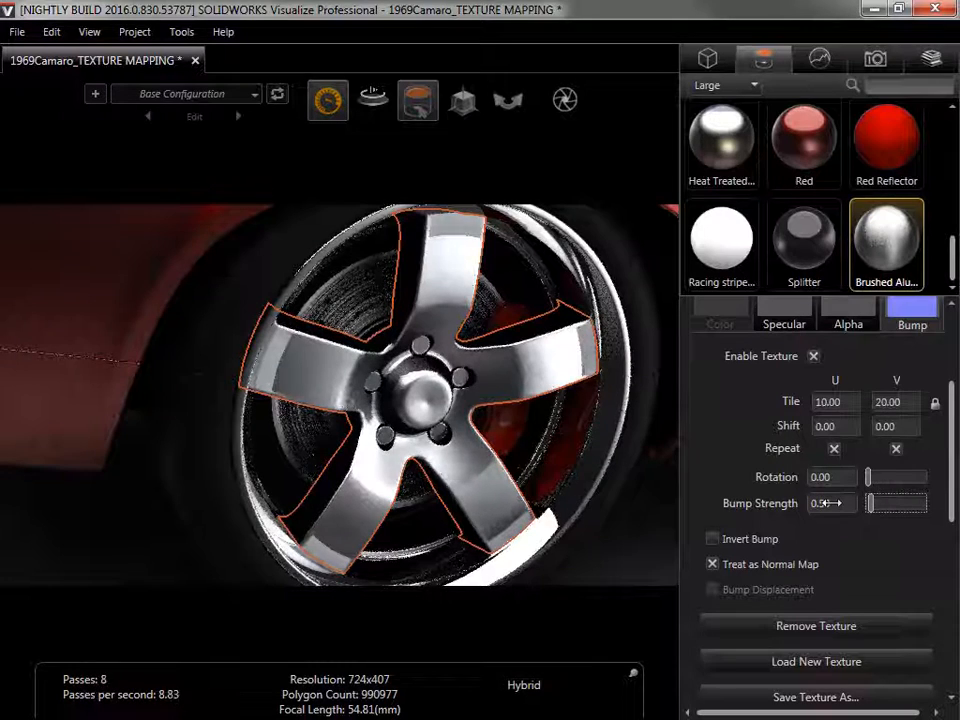
scroll(down, 3)
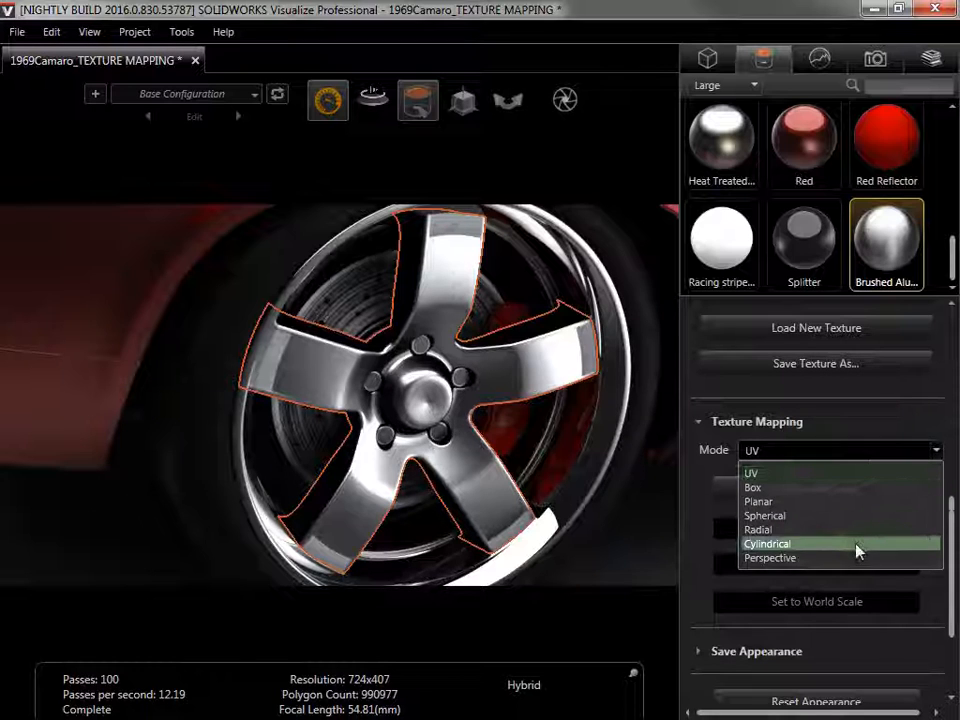
Set the rim's Brushed Aluminum texture to Cylindrical mapping.
click(768, 544)
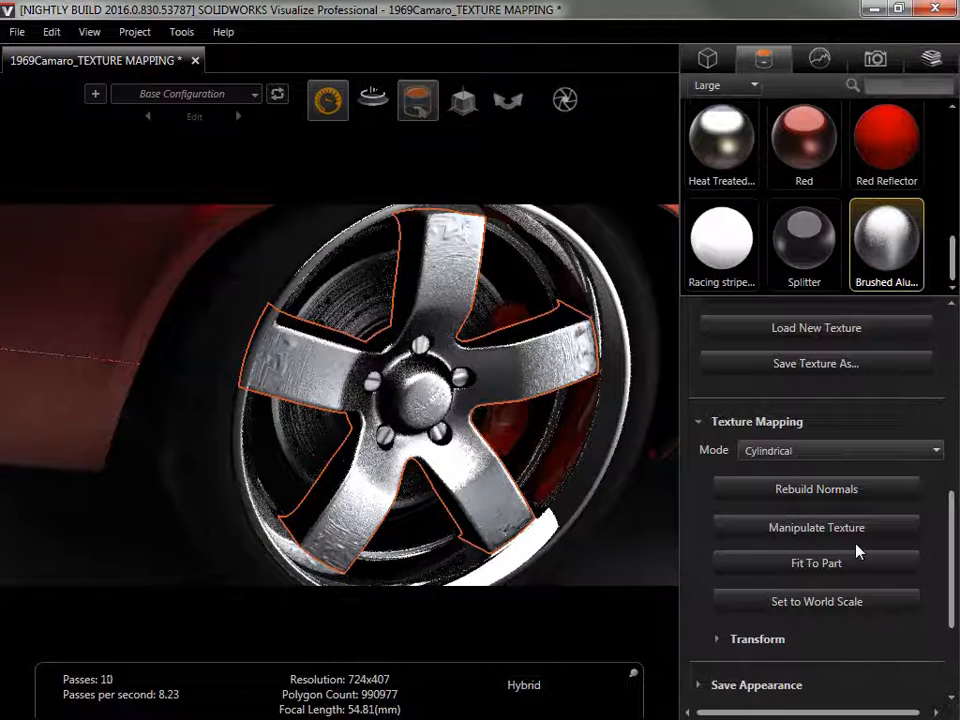